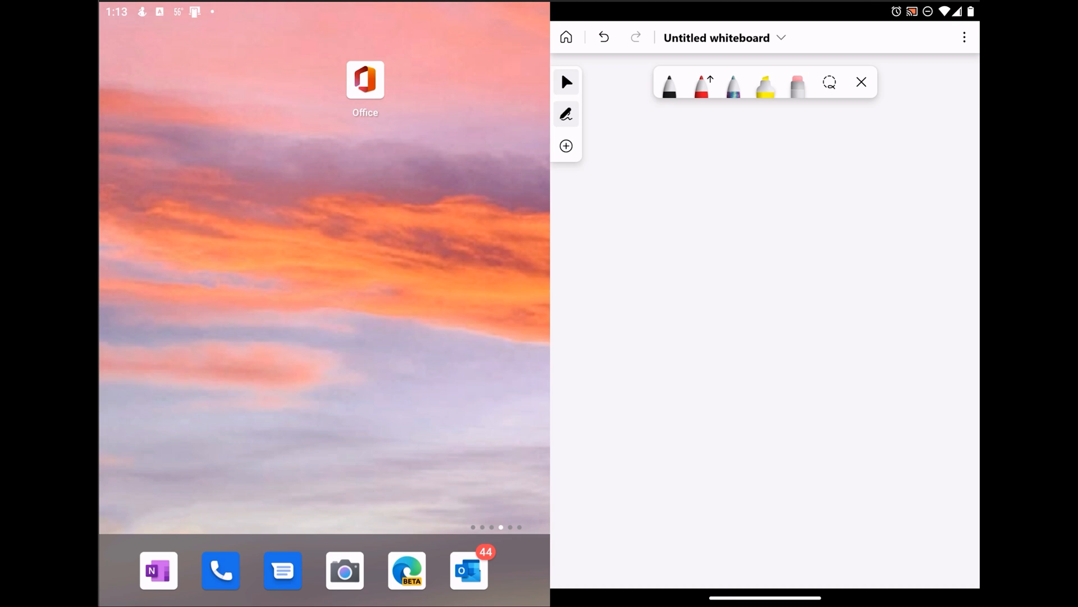
- Handwrite 'S9 vs Duo' in black pen at the top of the board
left_click_drag(671, 145, 653, 199)
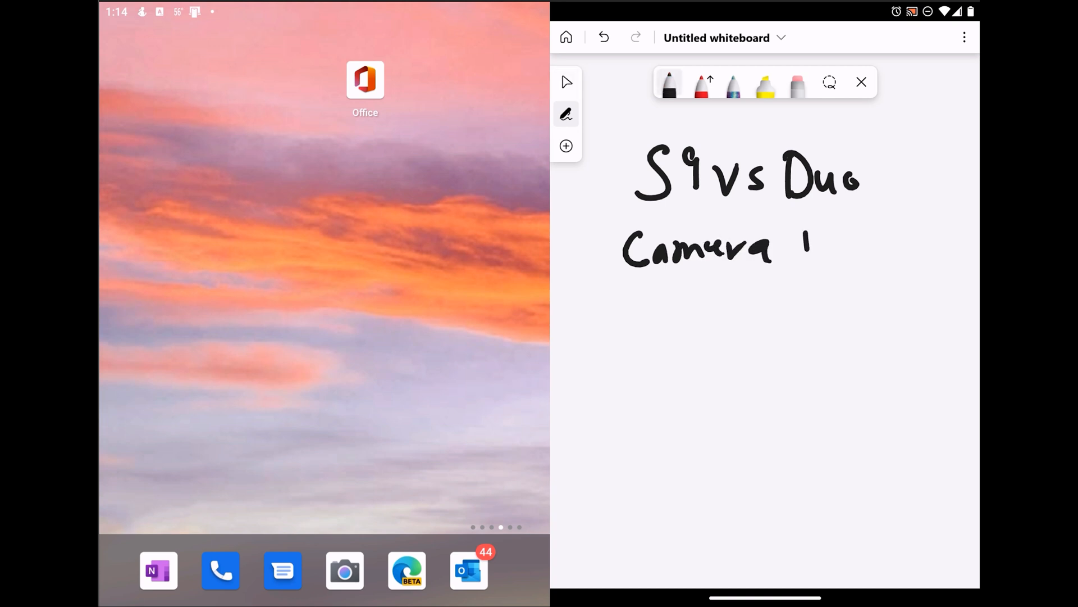
- Handwrite 'Camera Debunk' and 'Coming Soon!' on the lines below the title
left_click_drag(808, 241, 925, 247)
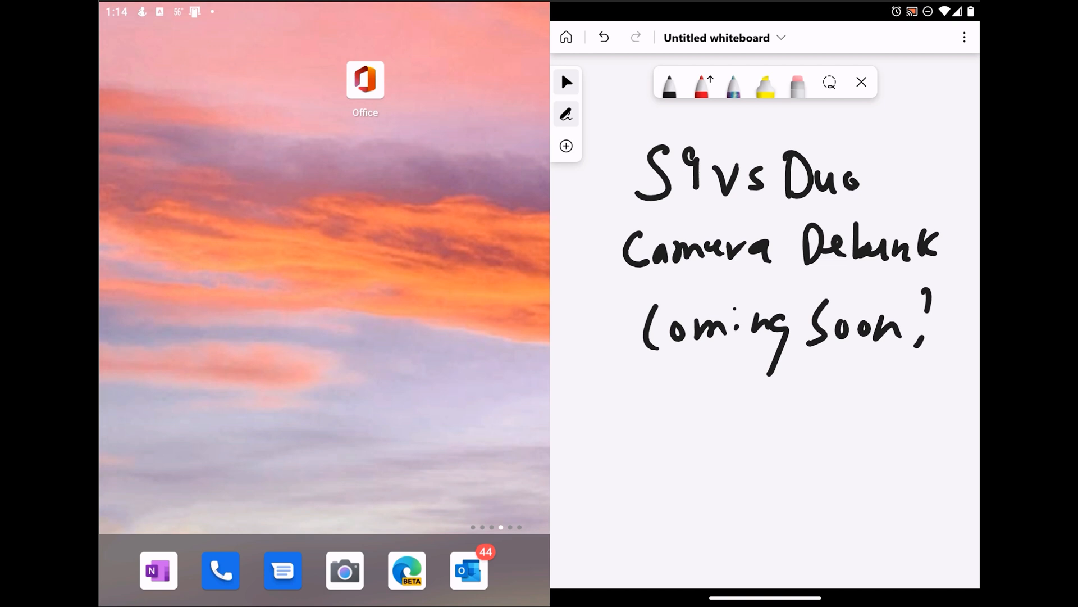
- Launch Office on the left screen to show its recent files
left_click(365, 79)
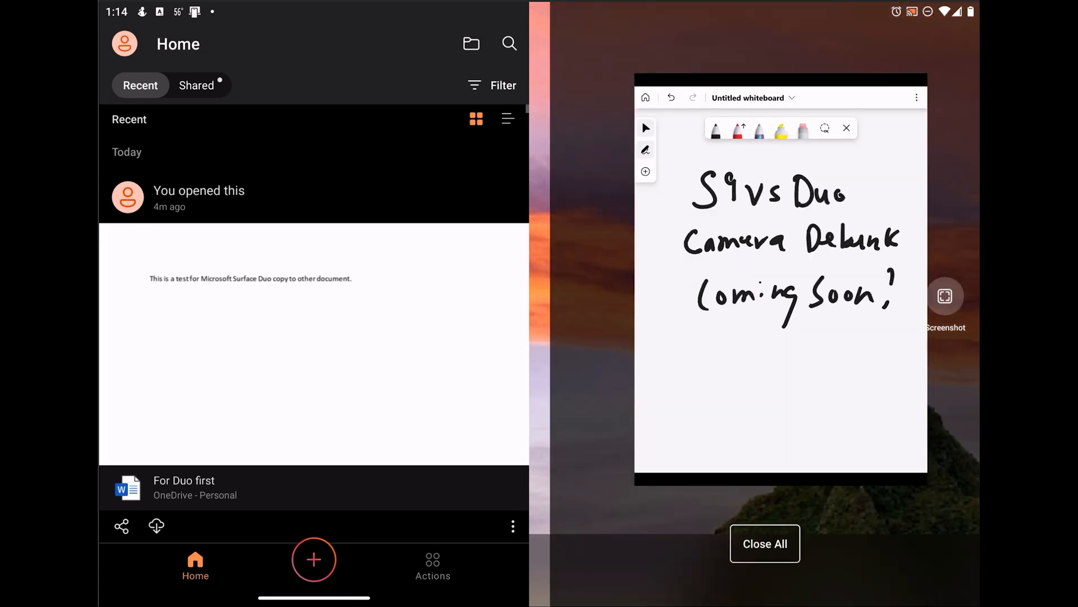
- Close all recent apps, open 'For Duo second' on the right, and bring Office recents back on the left
left_click(764, 543)
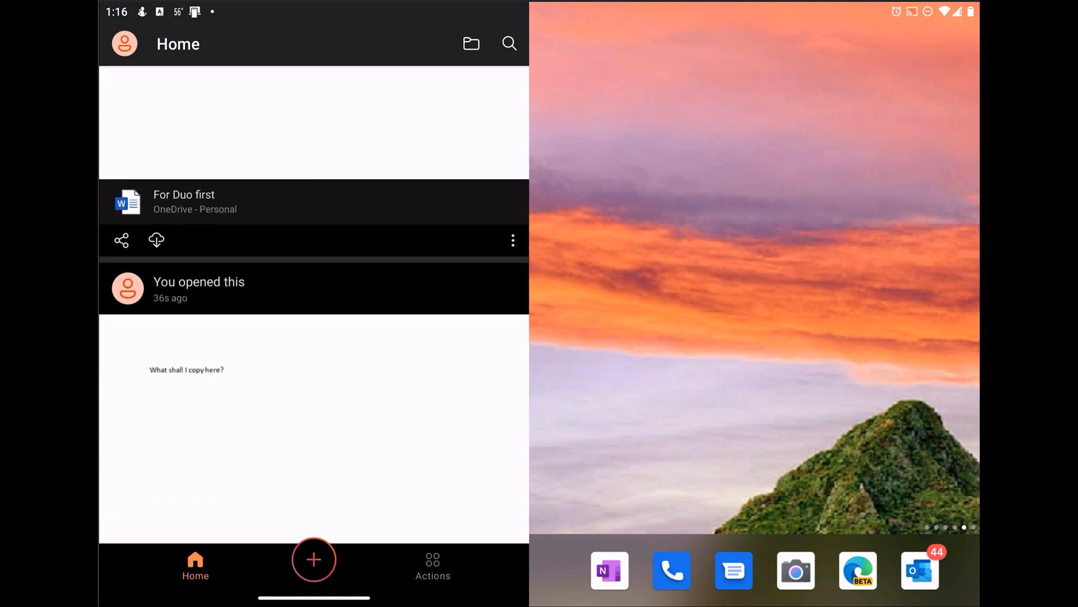
left_click(186, 369)
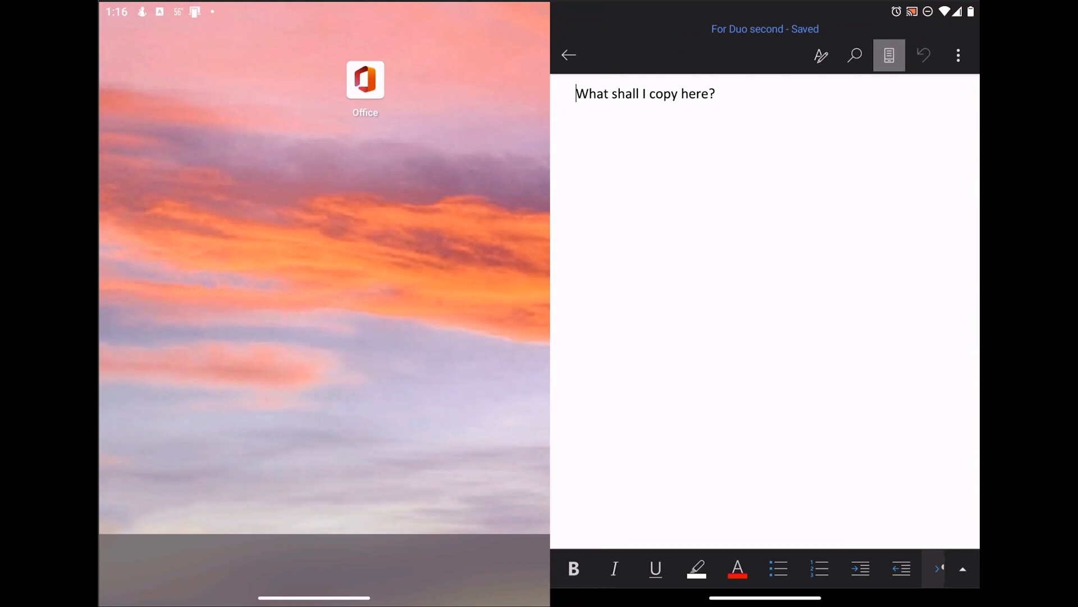
left_click(365, 79)
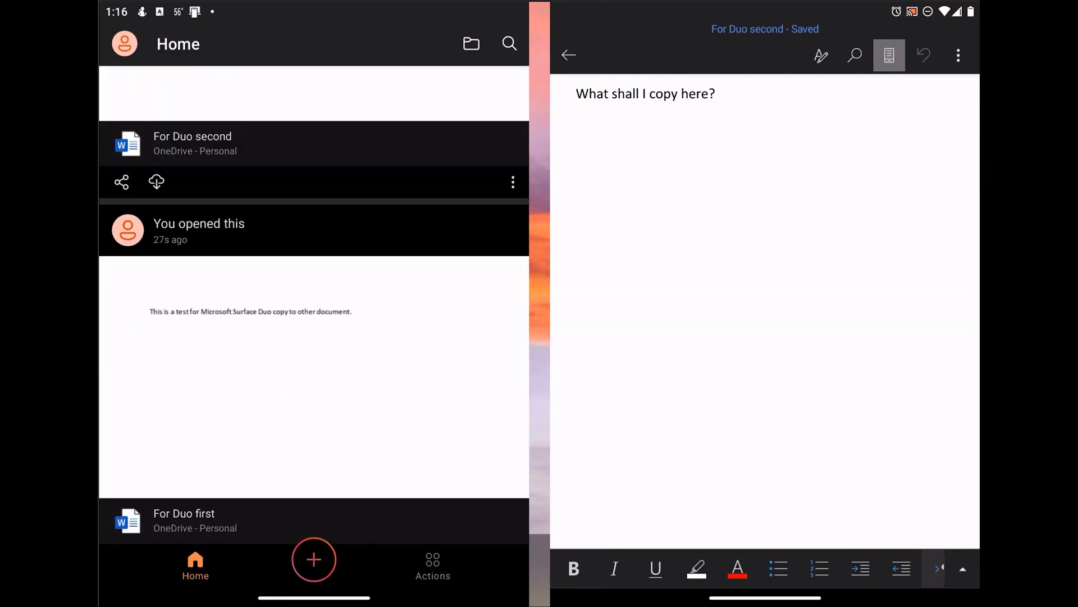
scroll("down", 3)
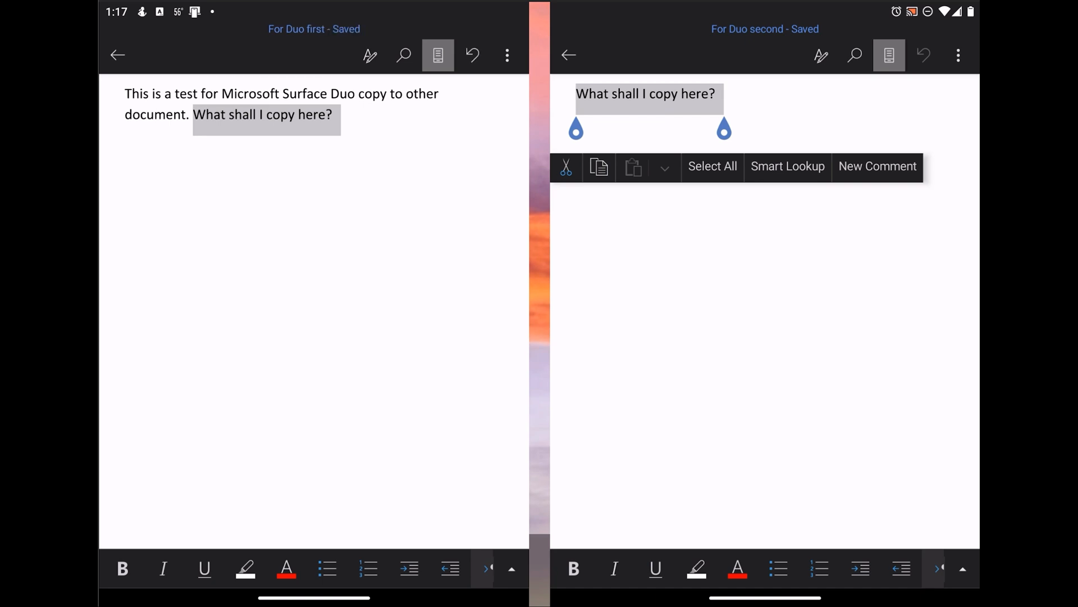
mouse_move(411, 584)
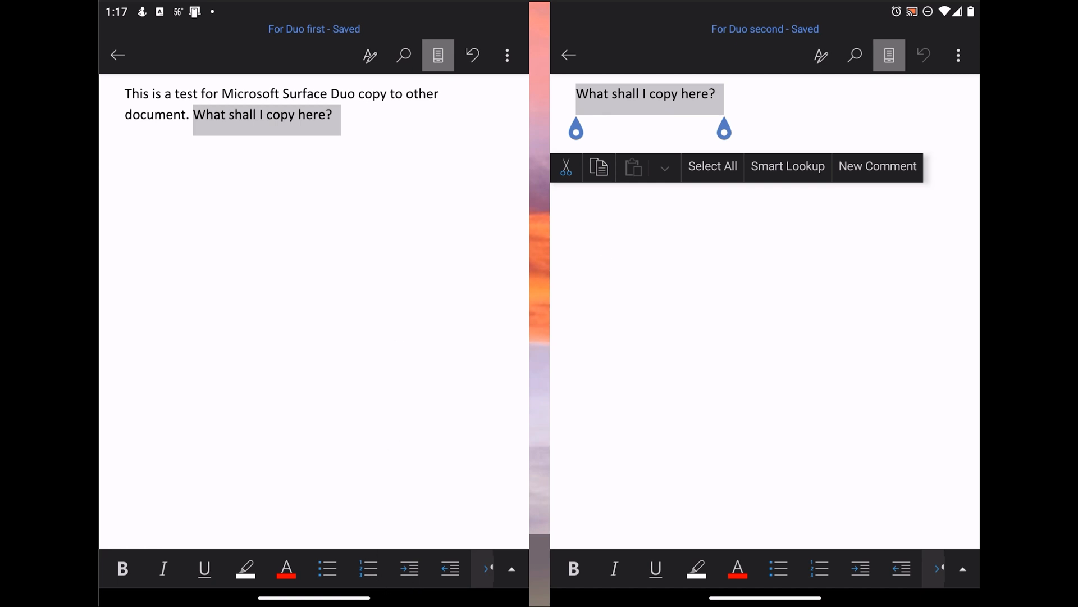
mouse_move(508, 254)
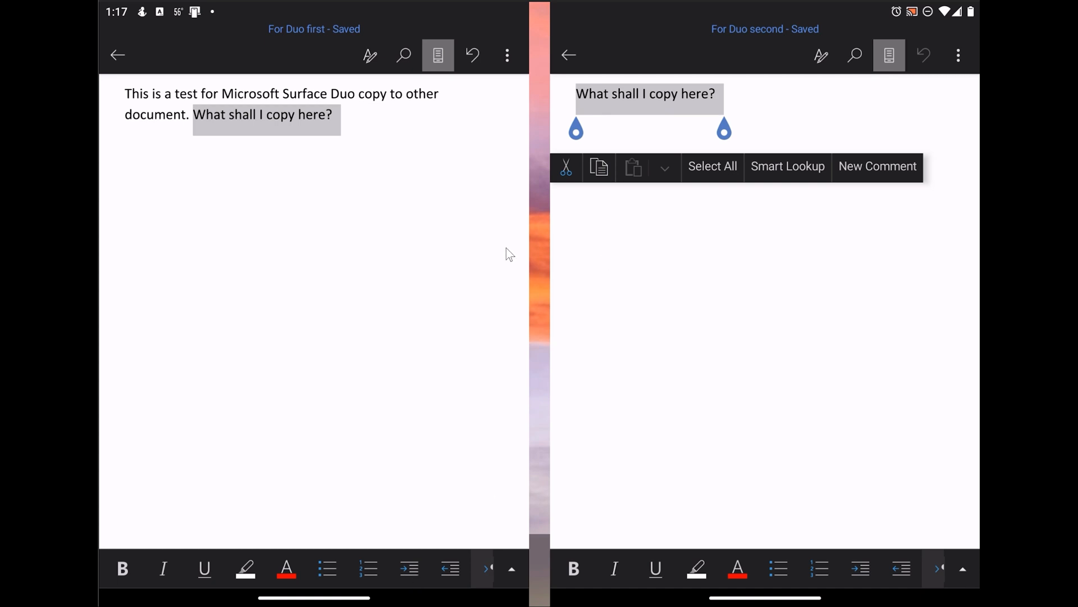